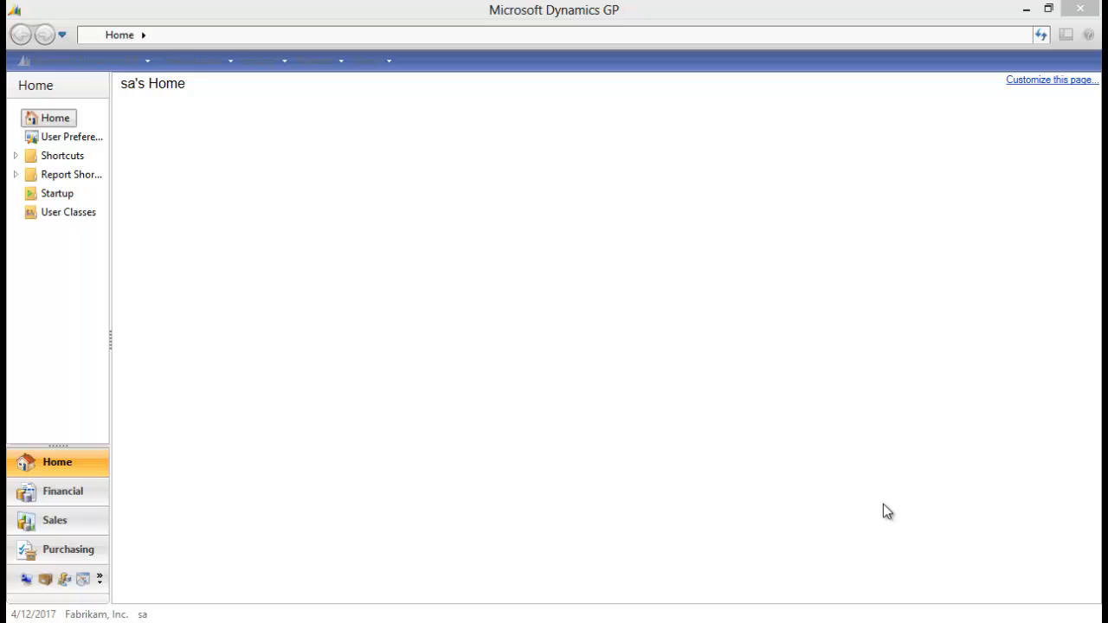
mouse_move(866, 516)
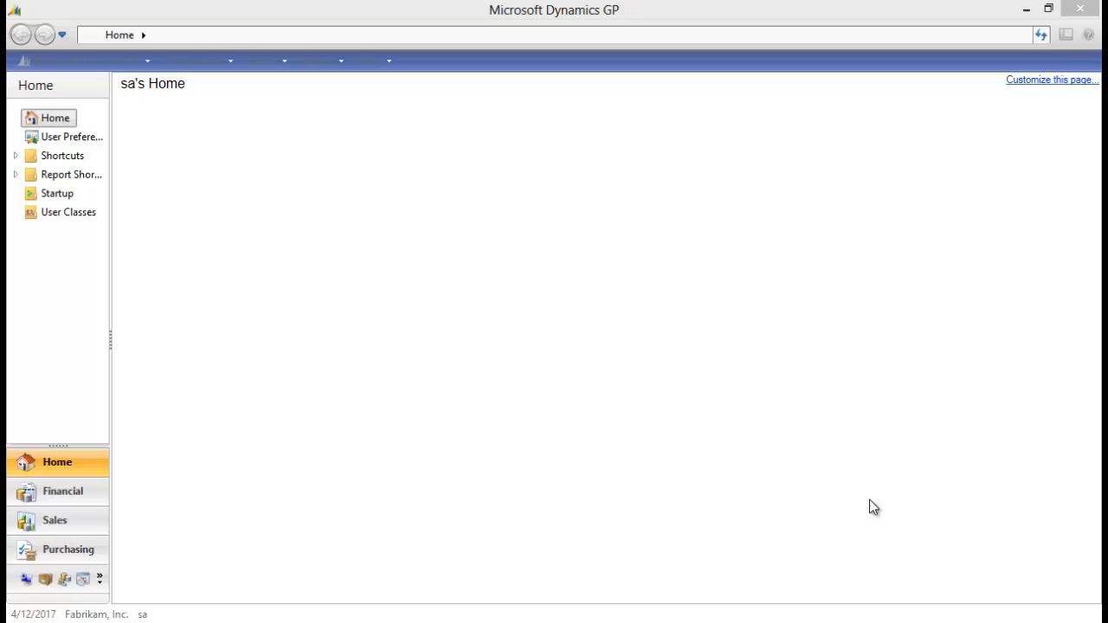
mouse_move(365, 68)
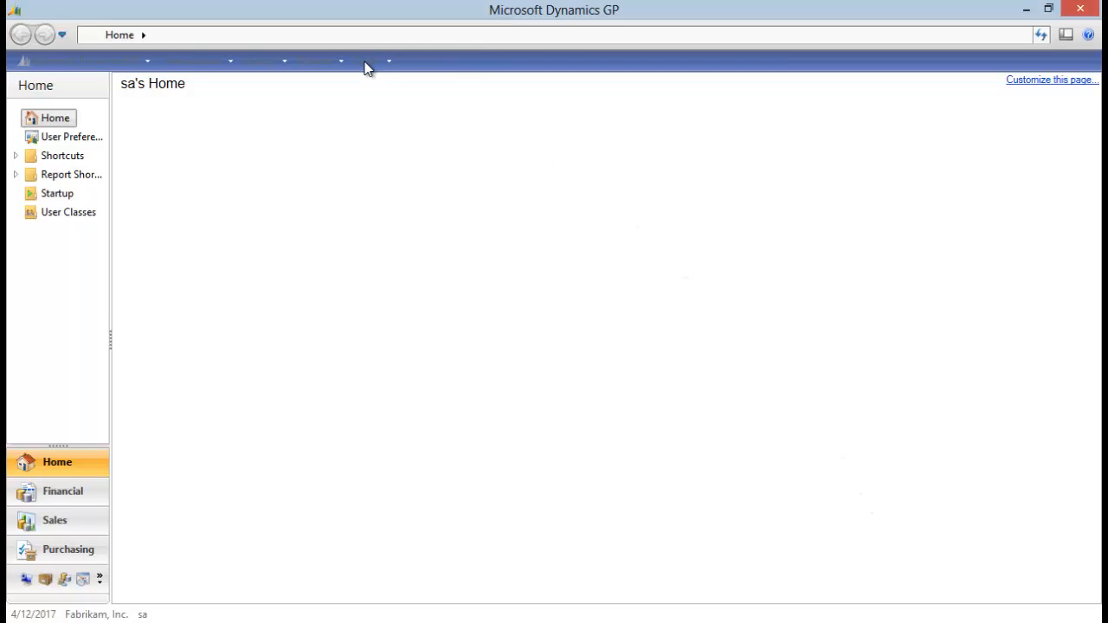
Step: Open a customer record, then the CUSTOMERCONTACT window definition under Sales Contacts in Extender
click(367, 60)
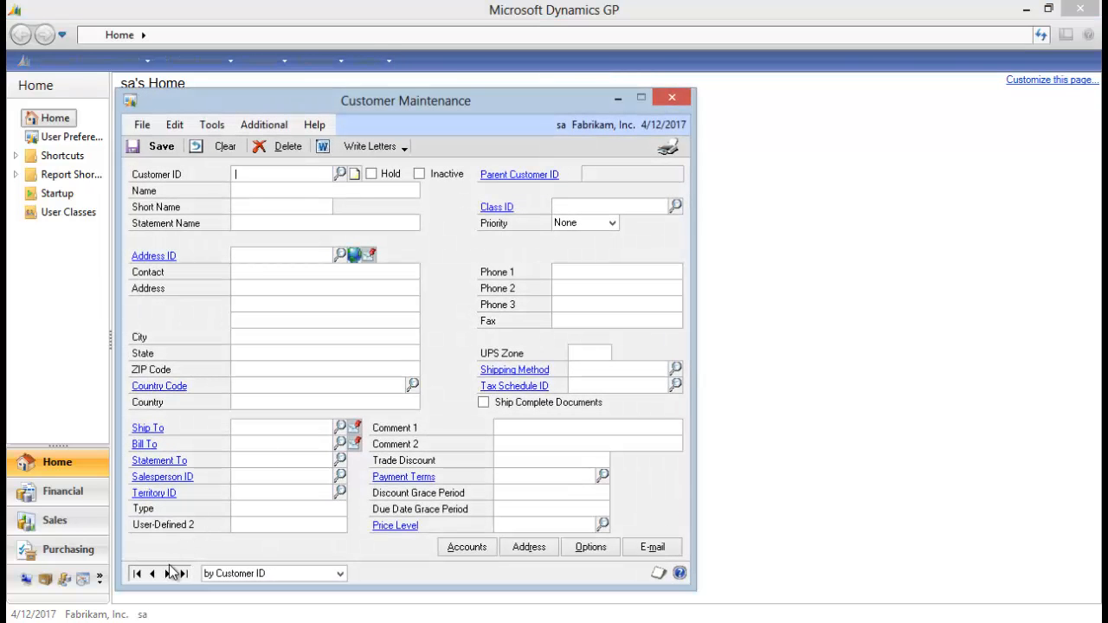
click(264, 124)
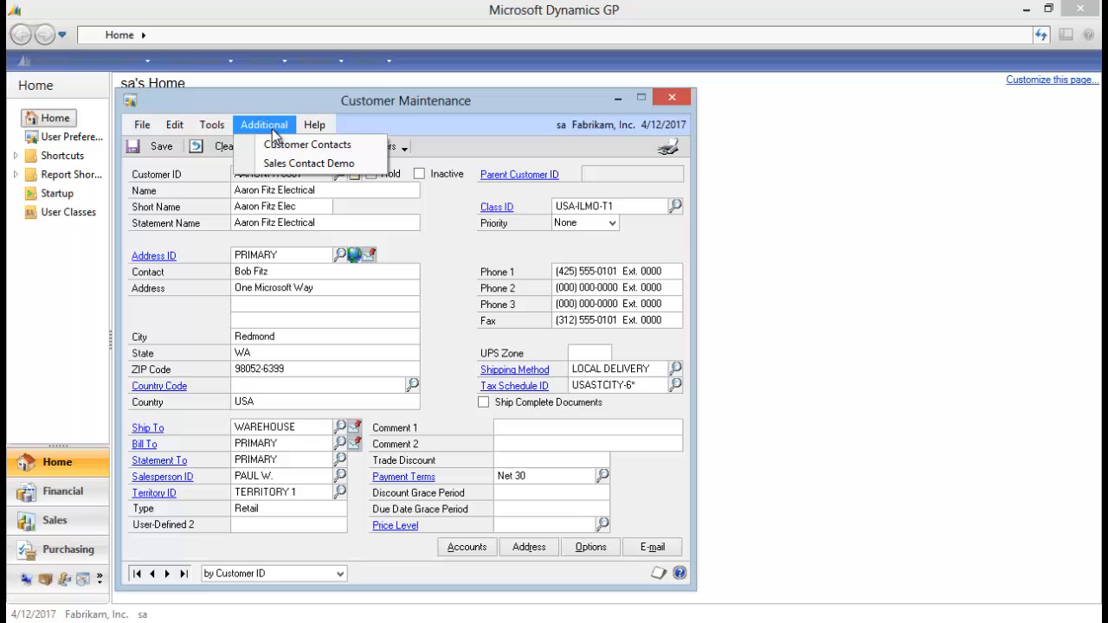
mouse_move(307, 144)
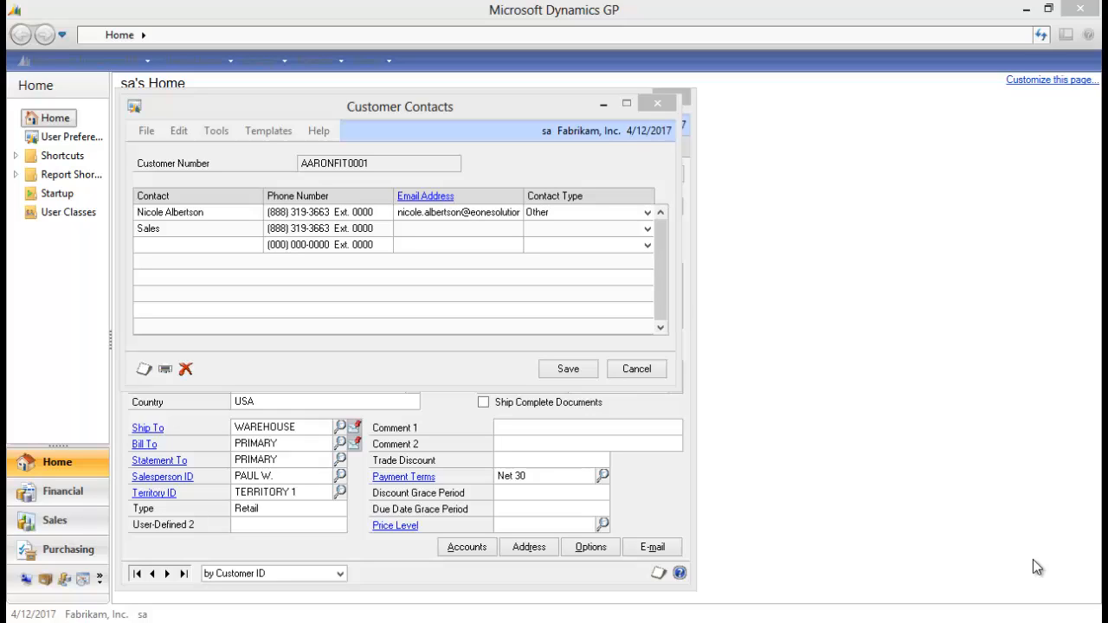
mouse_move(595, 399)
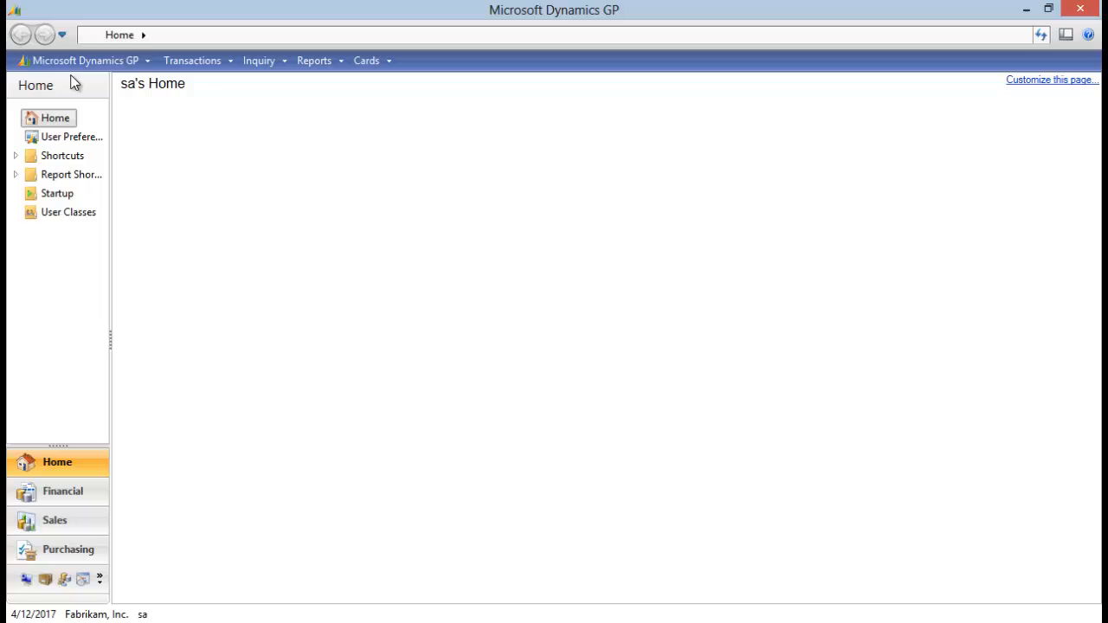
click(84, 60)
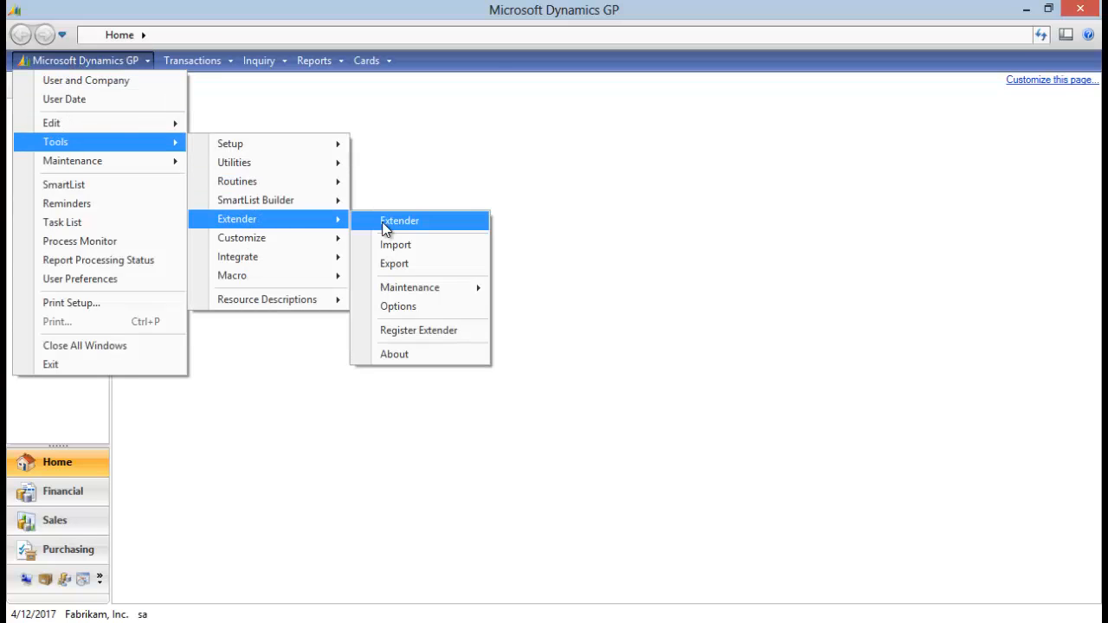
click(399, 221)
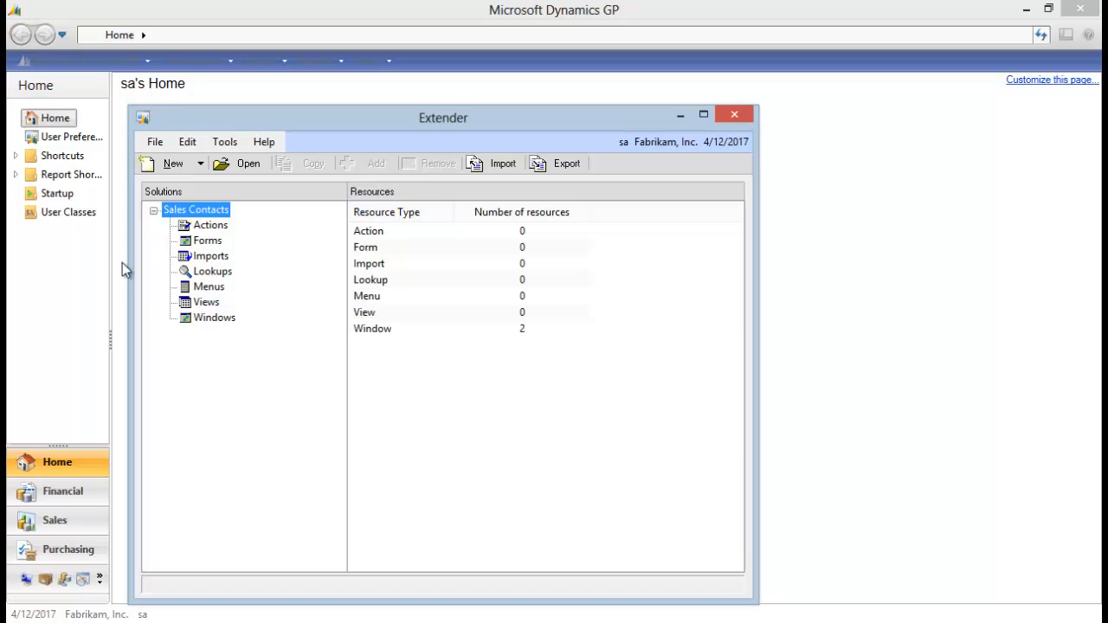
click(214, 318)
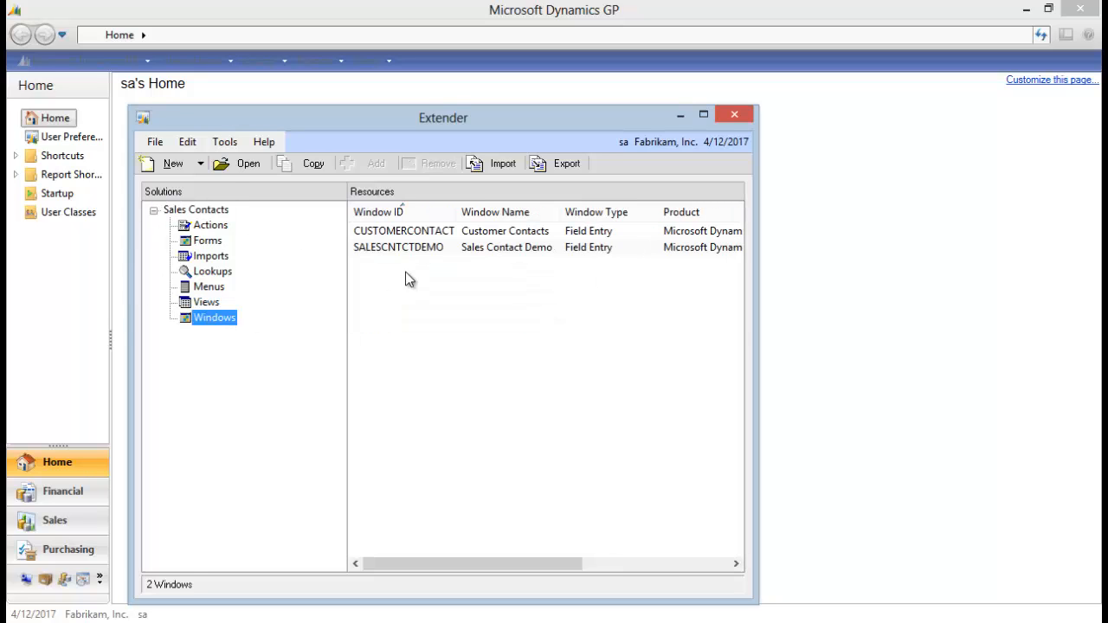
click(404, 230)
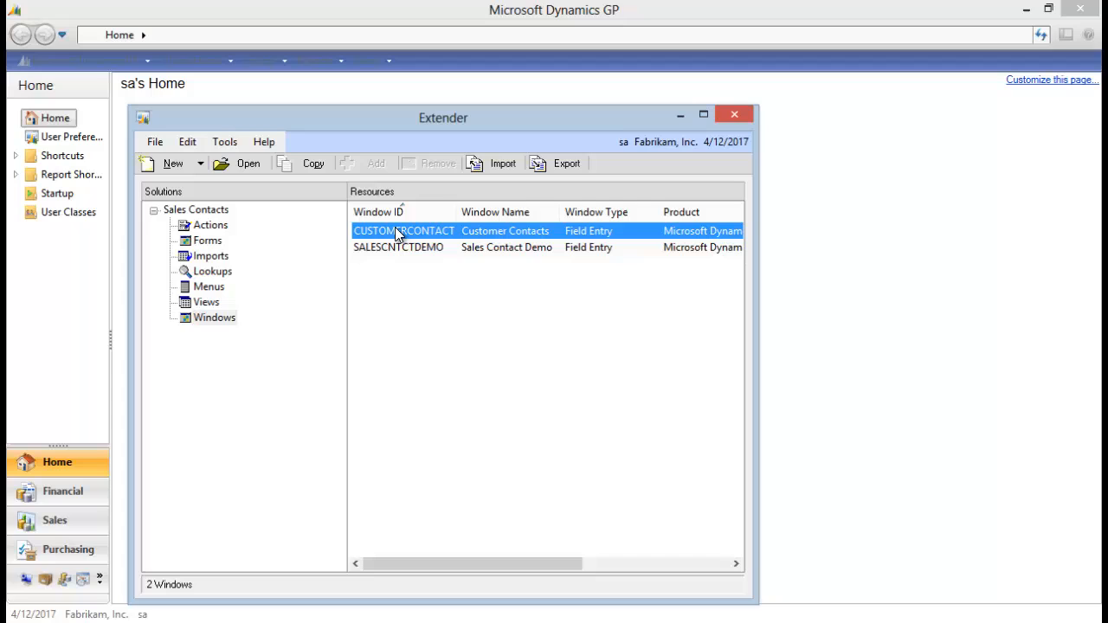
double_click(403, 230)
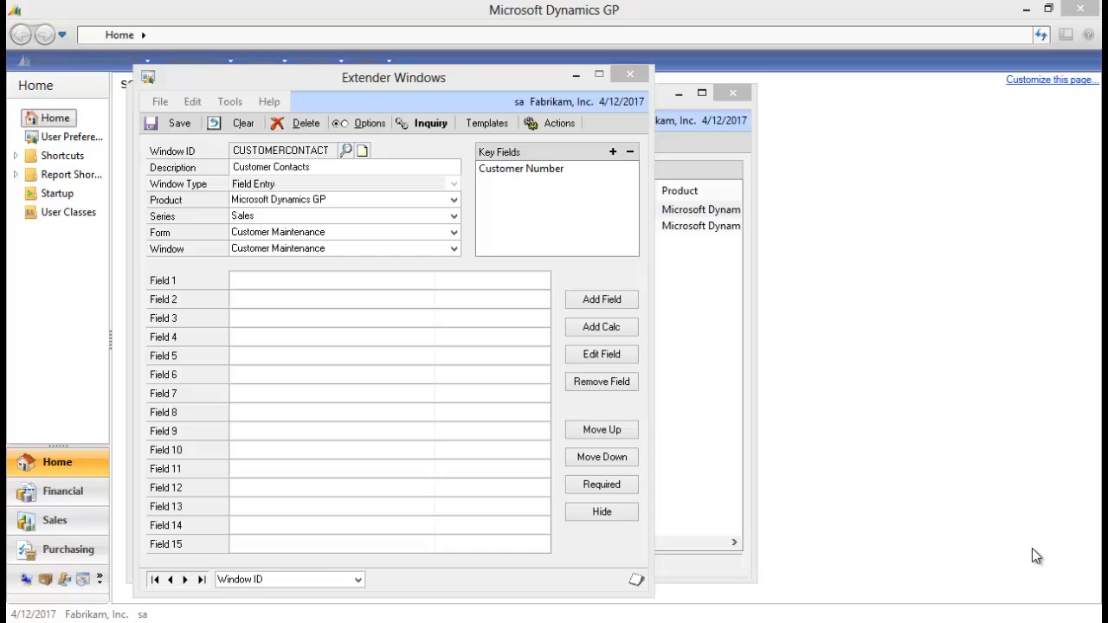
mouse_move(863, 460)
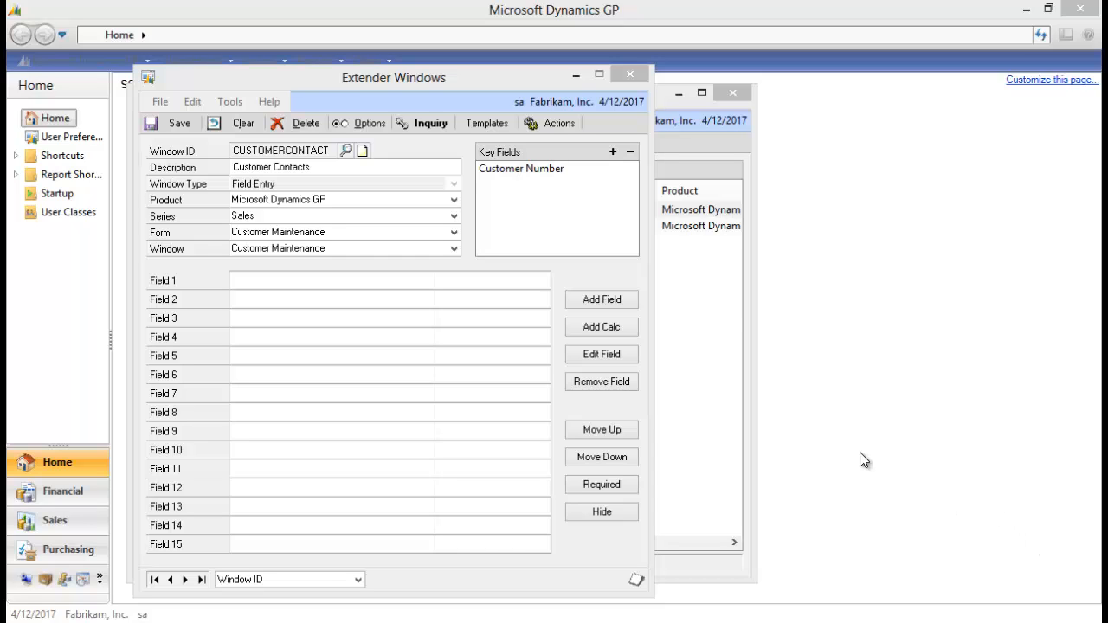
Step: Open Linked Inquiries for Customer Contacts and start adding a new inquiry
click(431, 123)
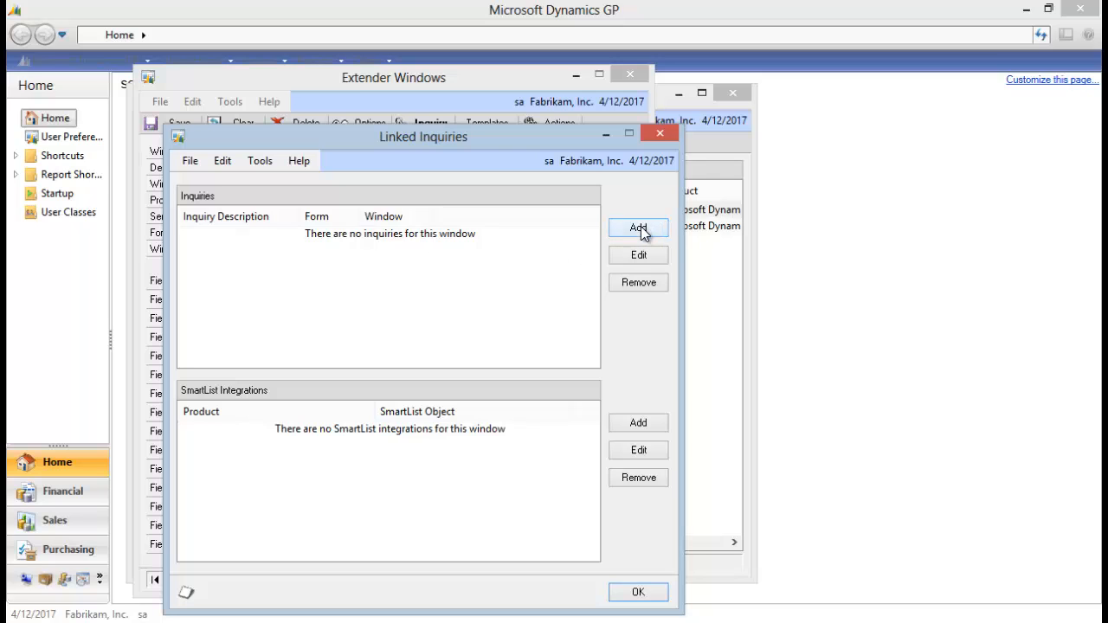
click(638, 228)
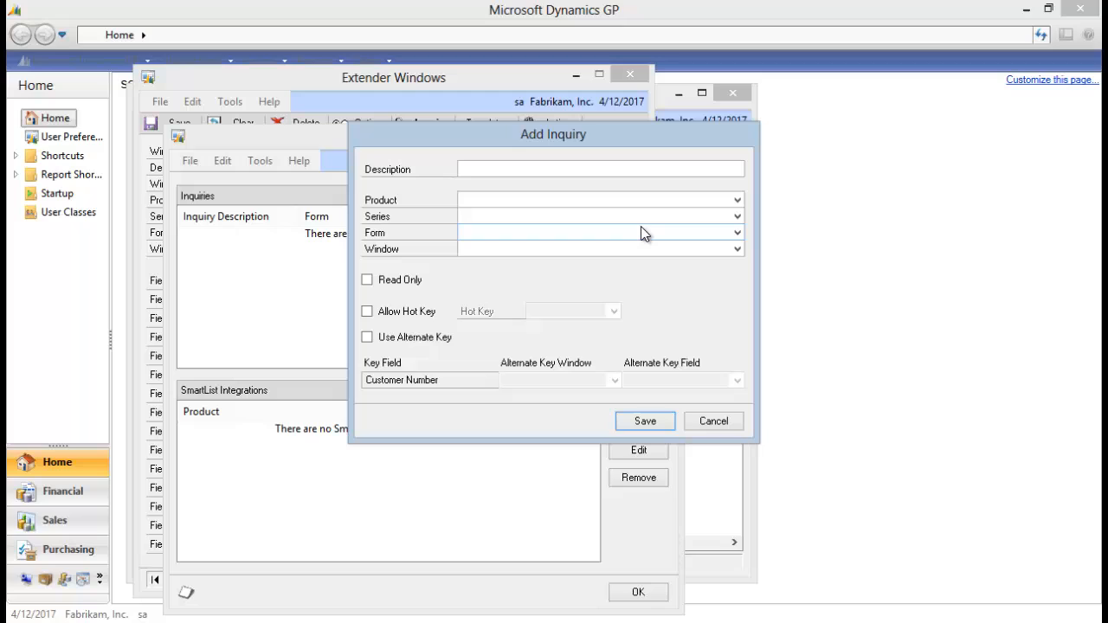
Step: Name the inquiry 'Customer Sales Contacts' and target Microsoft Dynamics GP's Sales Transaction Entry form
text(Customer Sales Contacts)
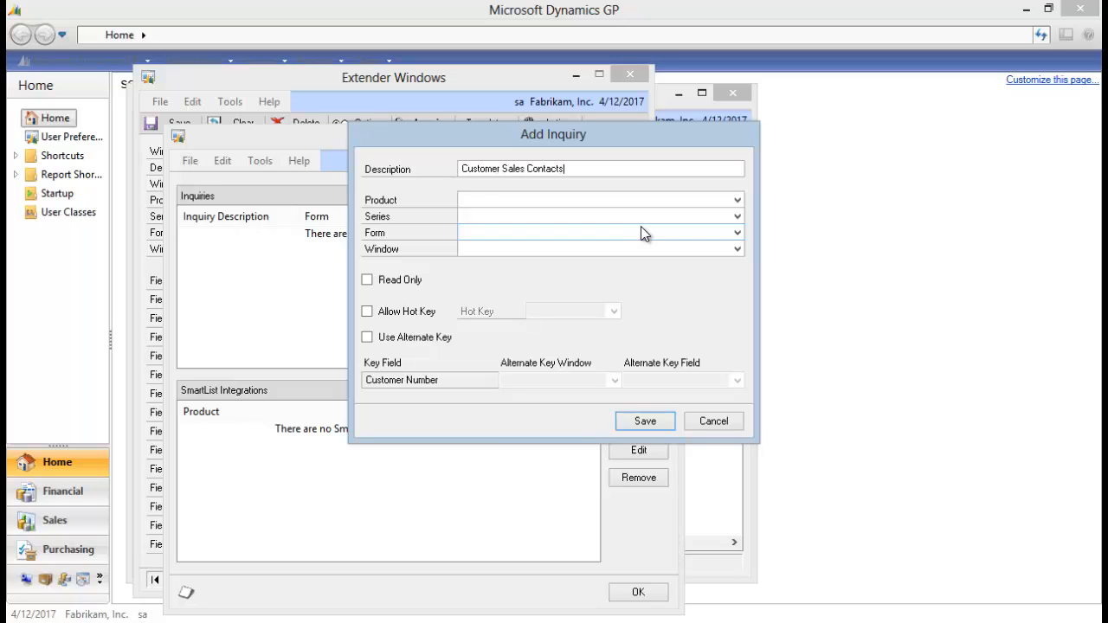
mouse_move(596, 226)
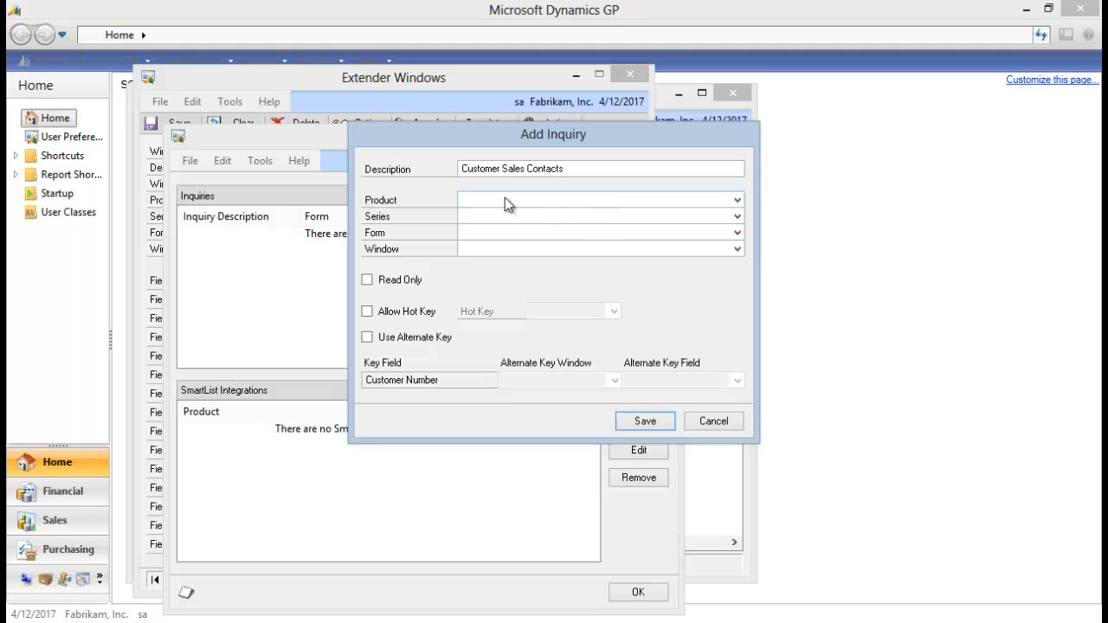
click(735, 200)
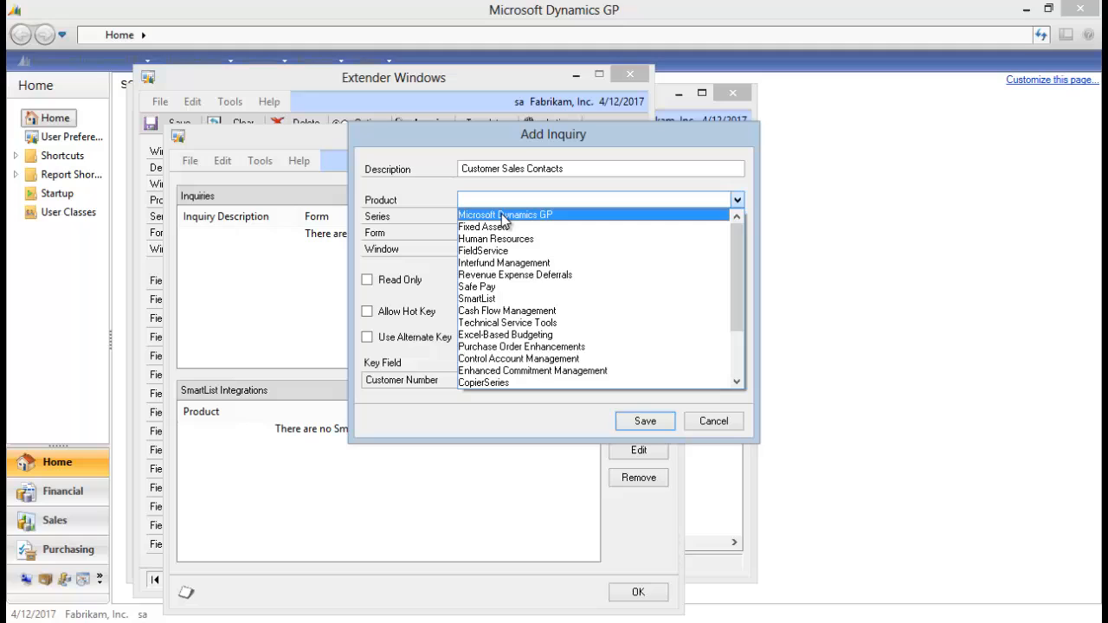
click(506, 214)
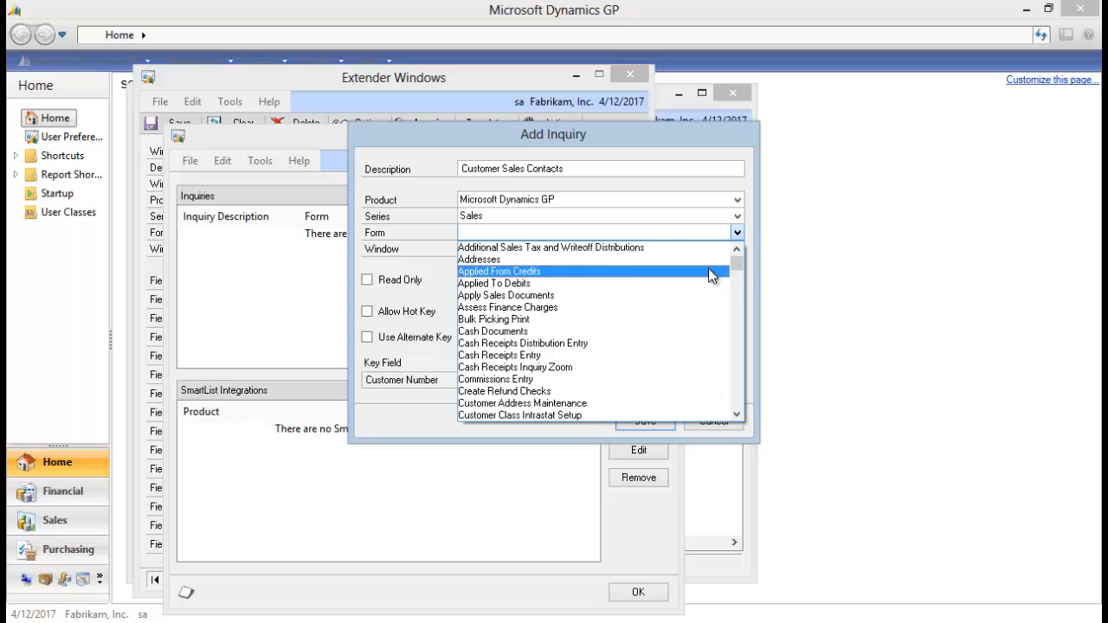
scroll(down, 3)
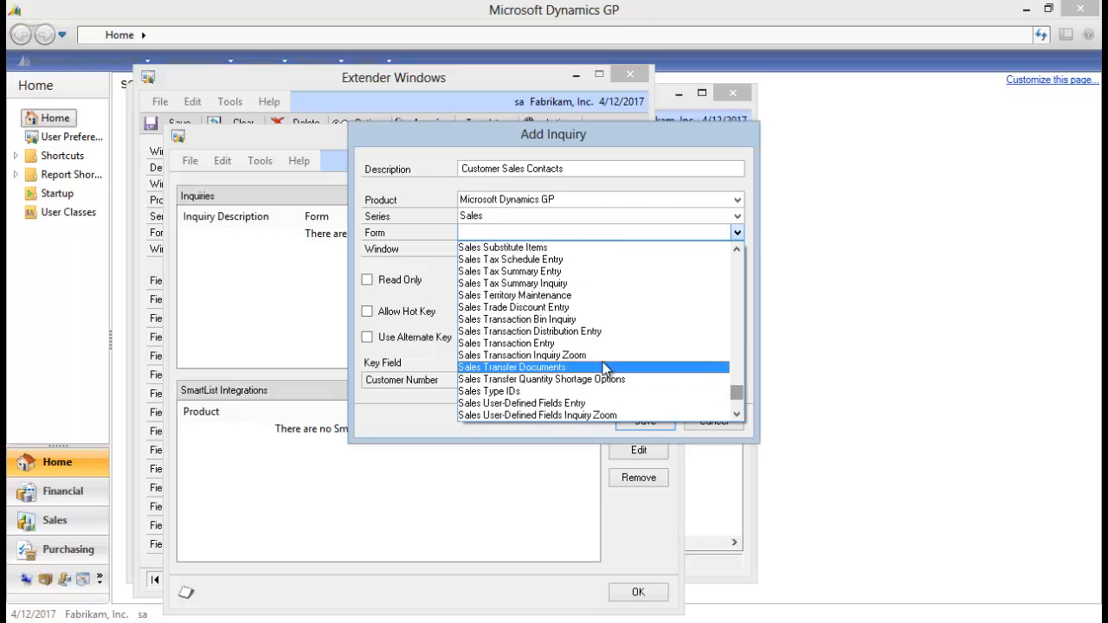
click(506, 343)
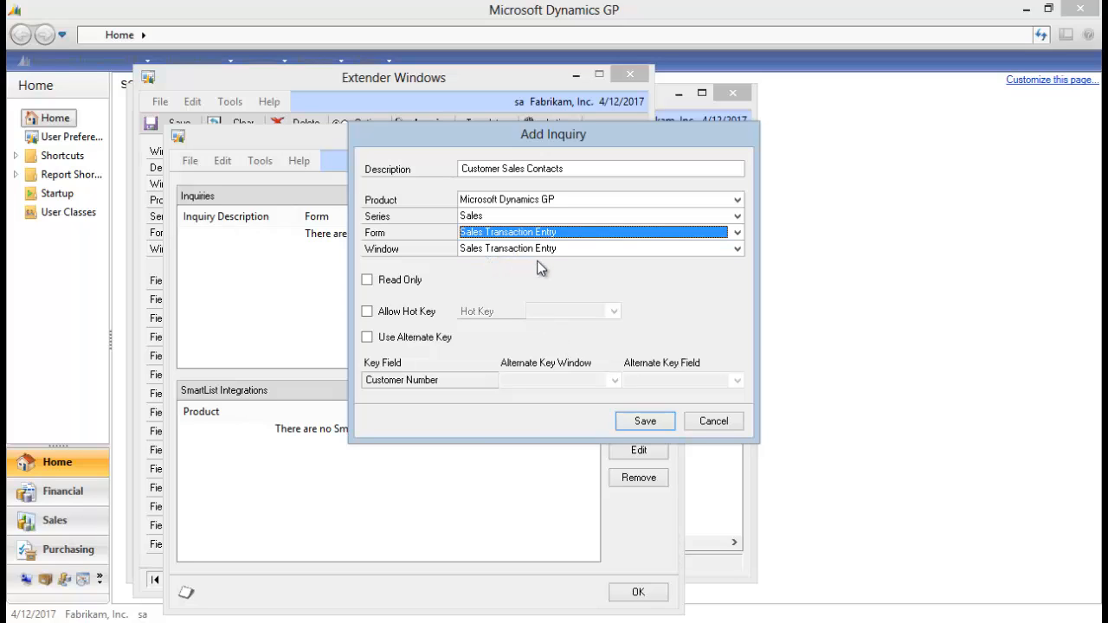
mouse_move(529, 258)
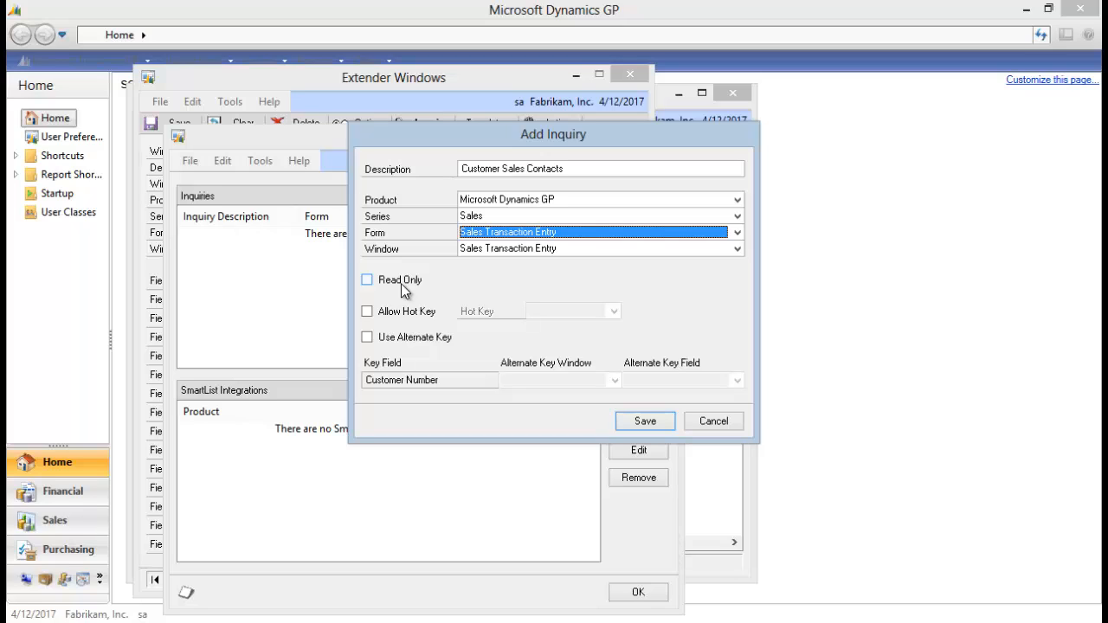
Step: Mark the Customer Sales Contacts inquiry read-only, save it, and close Linked Inquiries
click(367, 279)
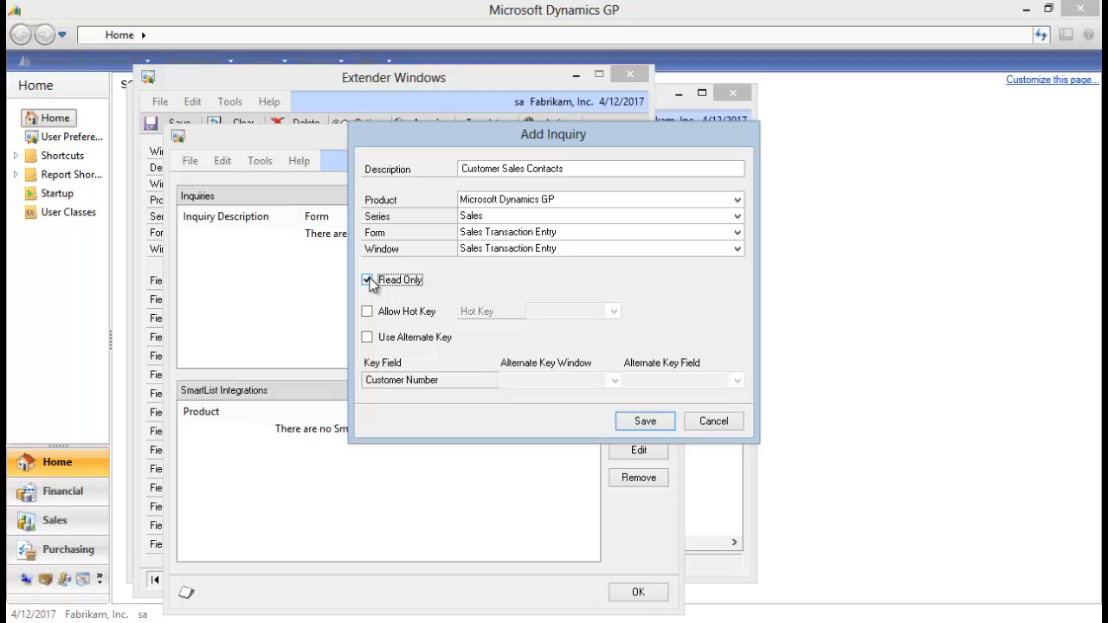
click(367, 280)
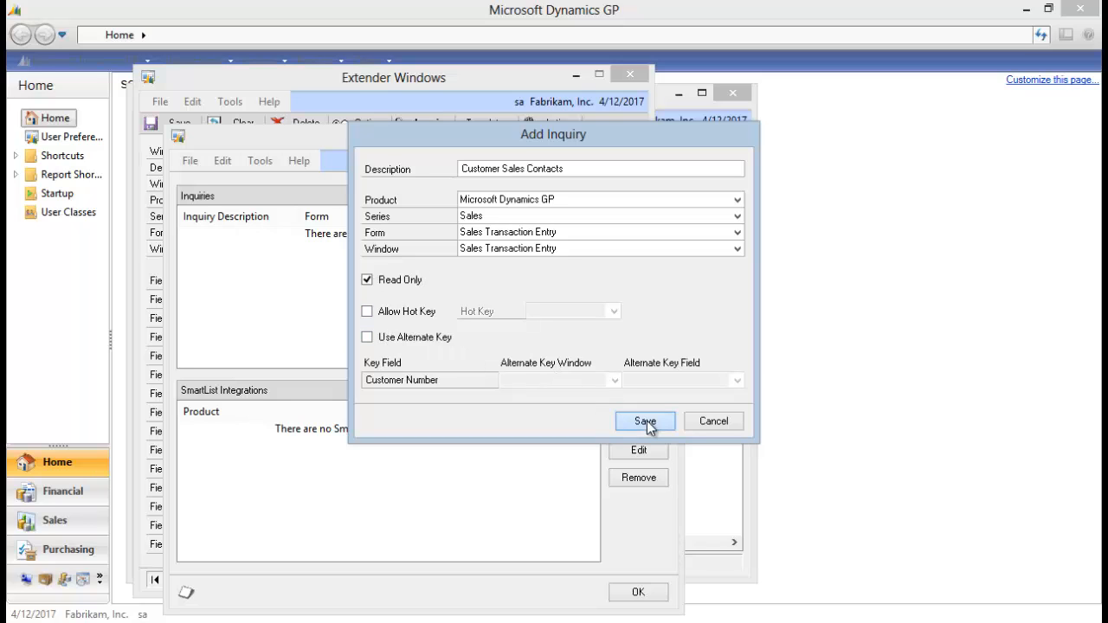
click(644, 420)
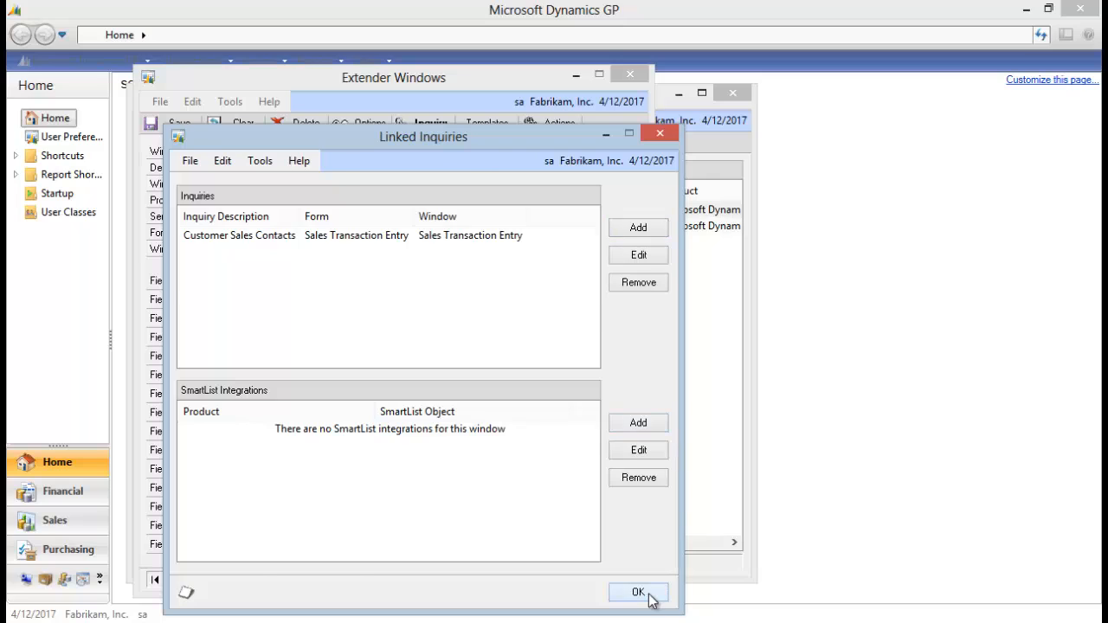
click(638, 593)
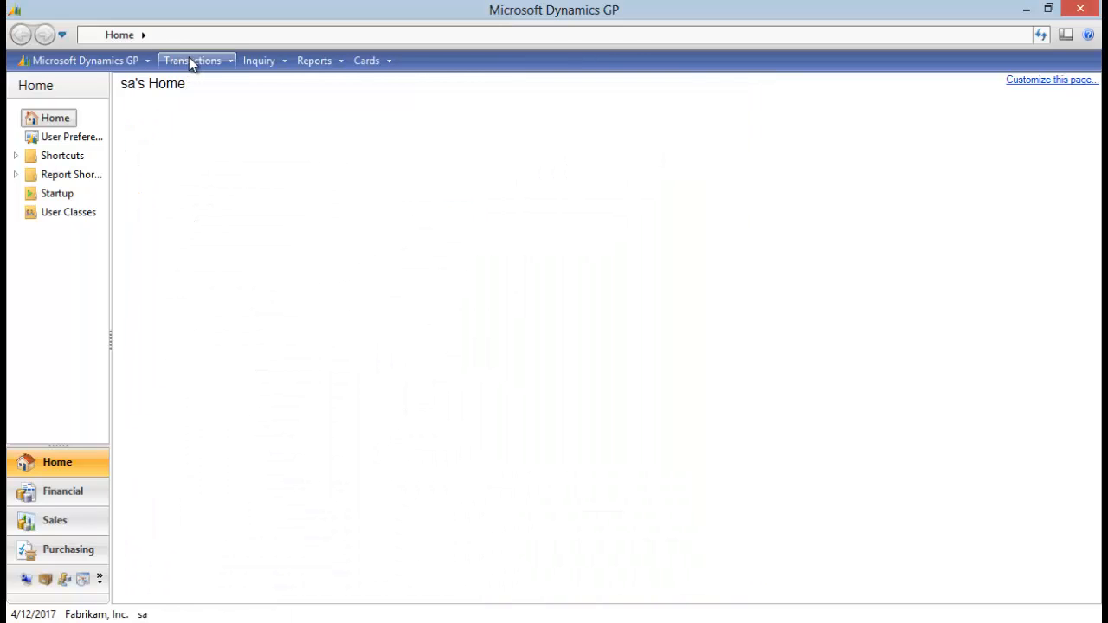
mouse_move(192, 61)
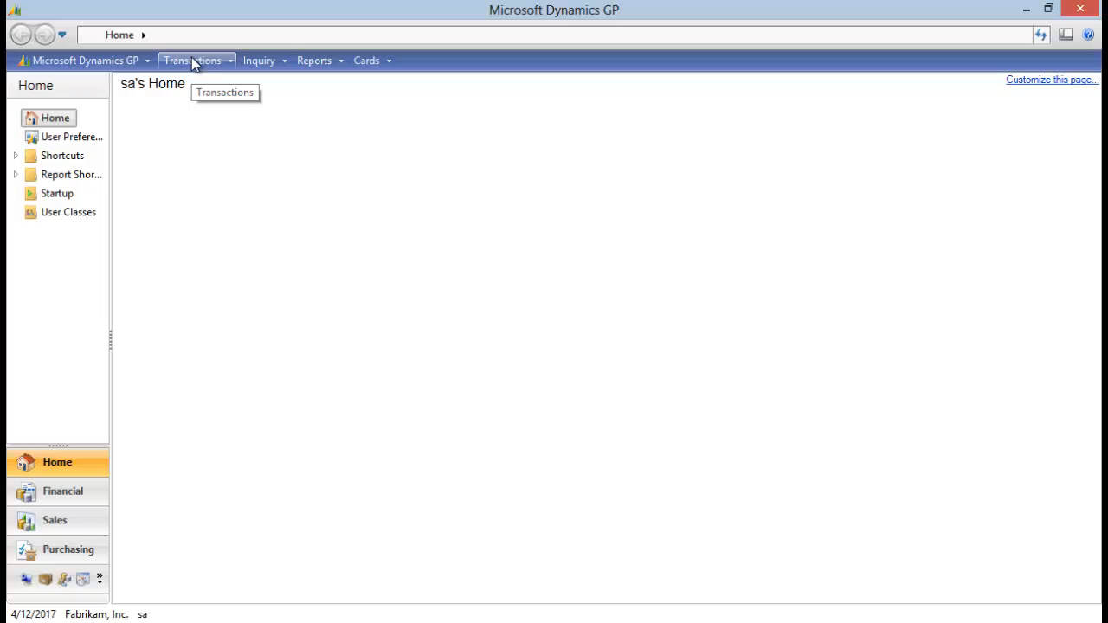
Step: Open Sales Transaction Entry and enter customer AARONFIT0001 on quote QTEST1025
click(192, 59)
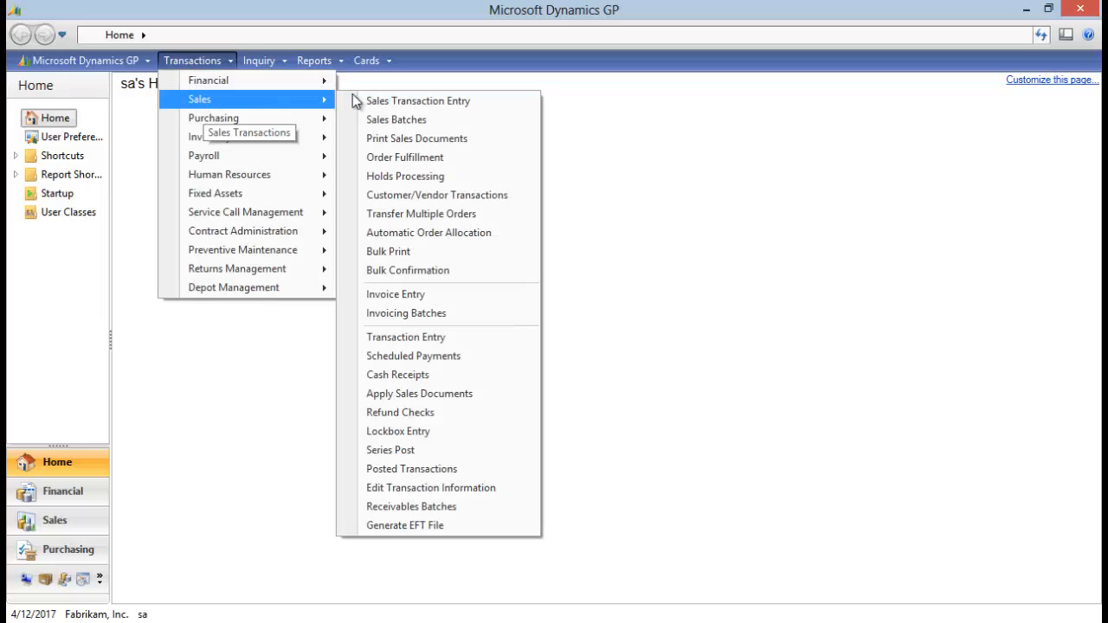
click(418, 101)
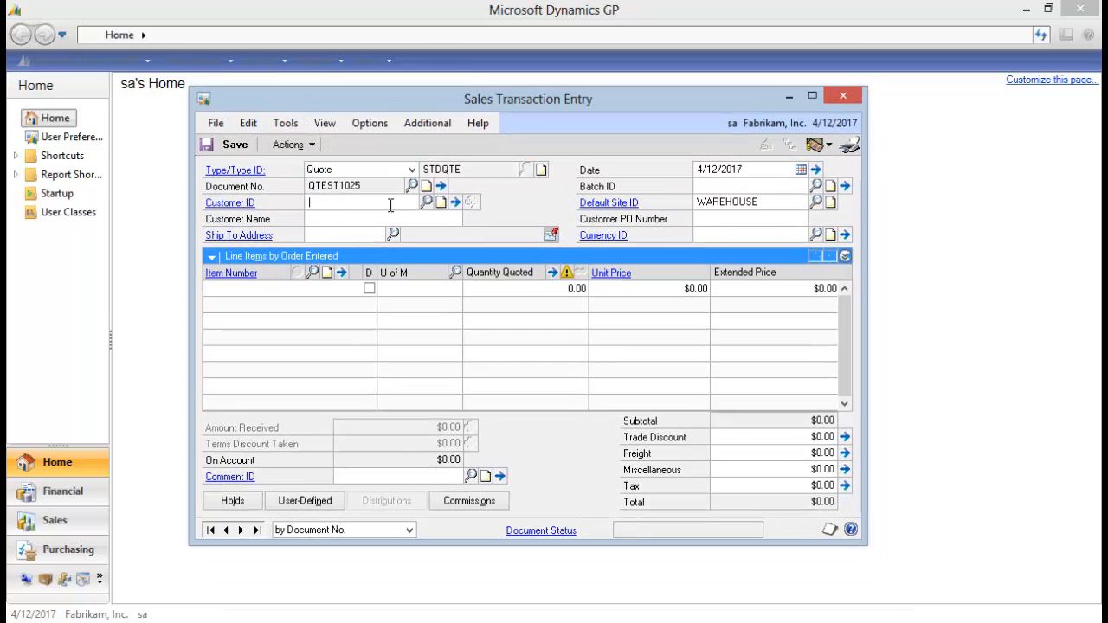
click(426, 202)
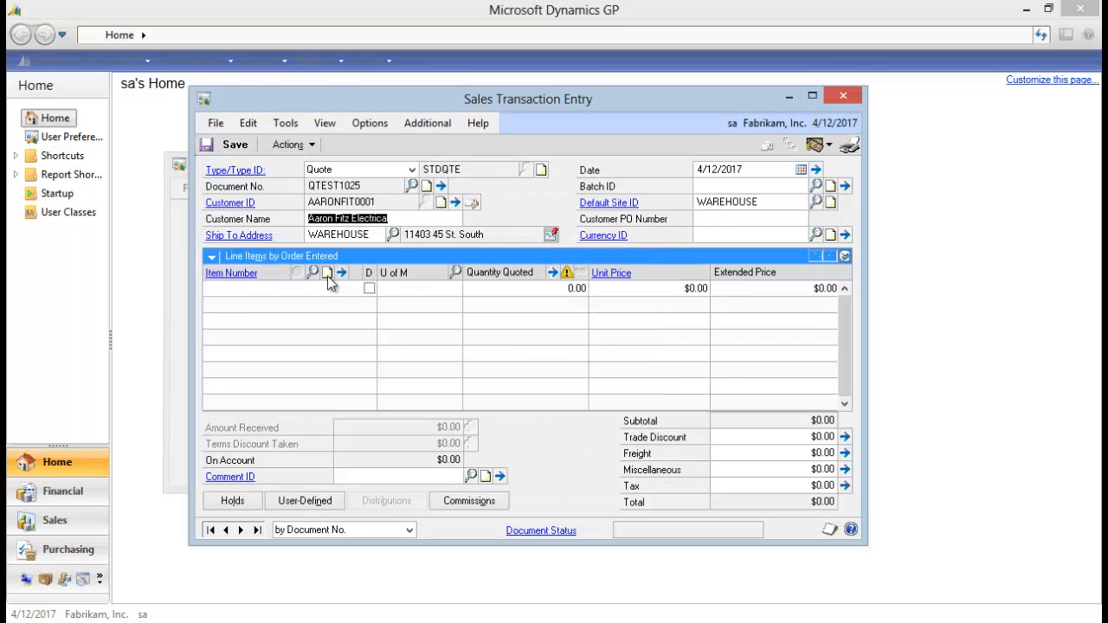
click(427, 123)
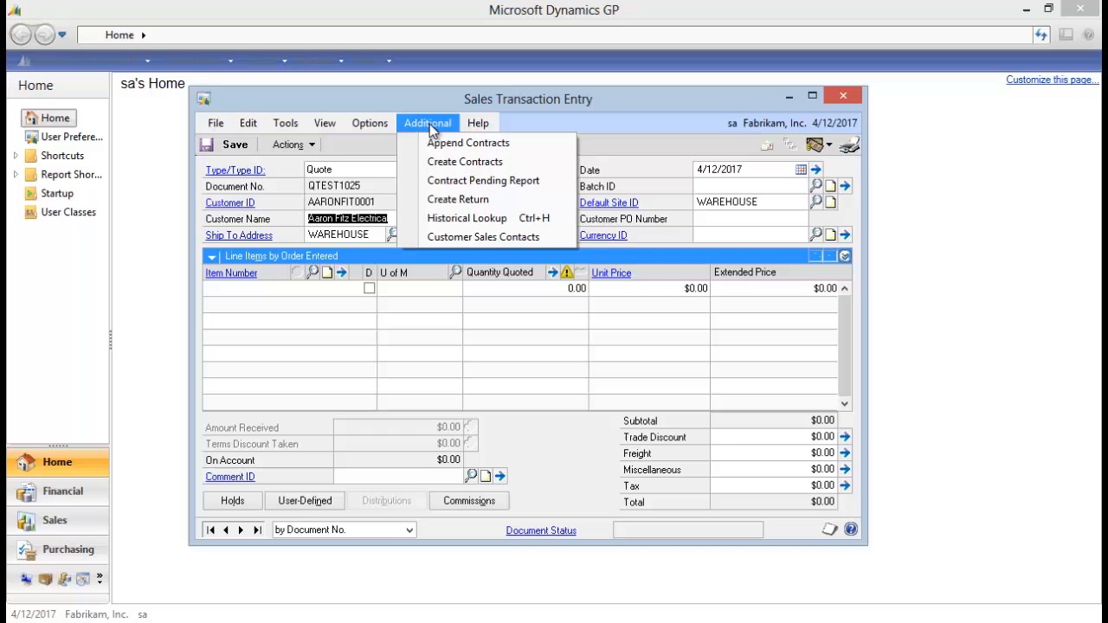
mouse_move(483, 237)
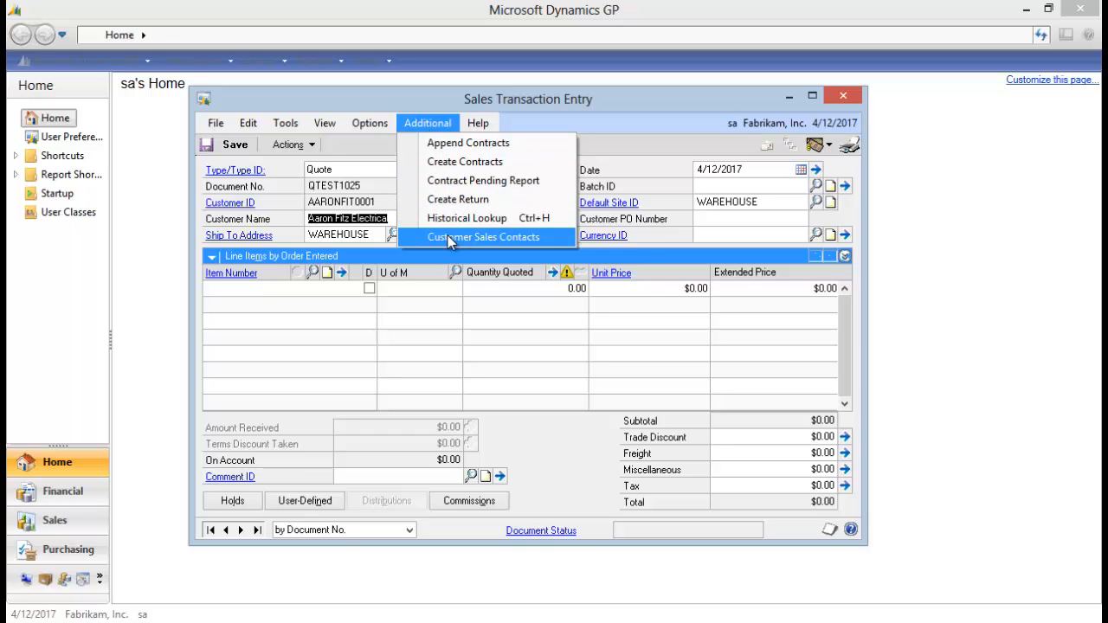
Step: Choose Customer Sales Contacts from the Additional menu to view AARONFIT0001's contacts
click(484, 237)
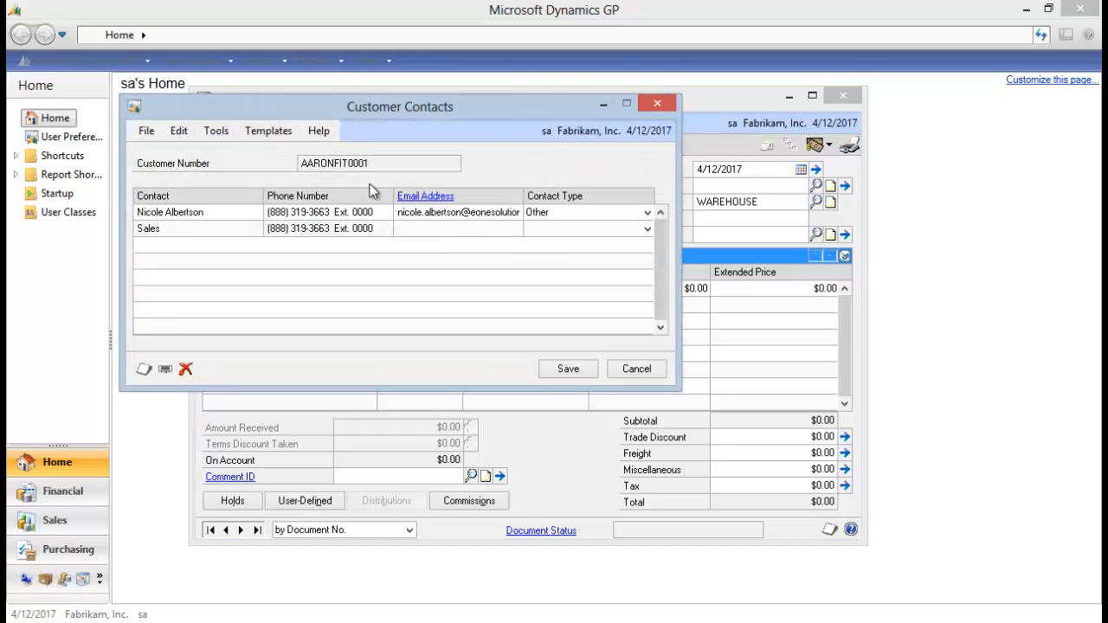
mouse_move(312, 252)
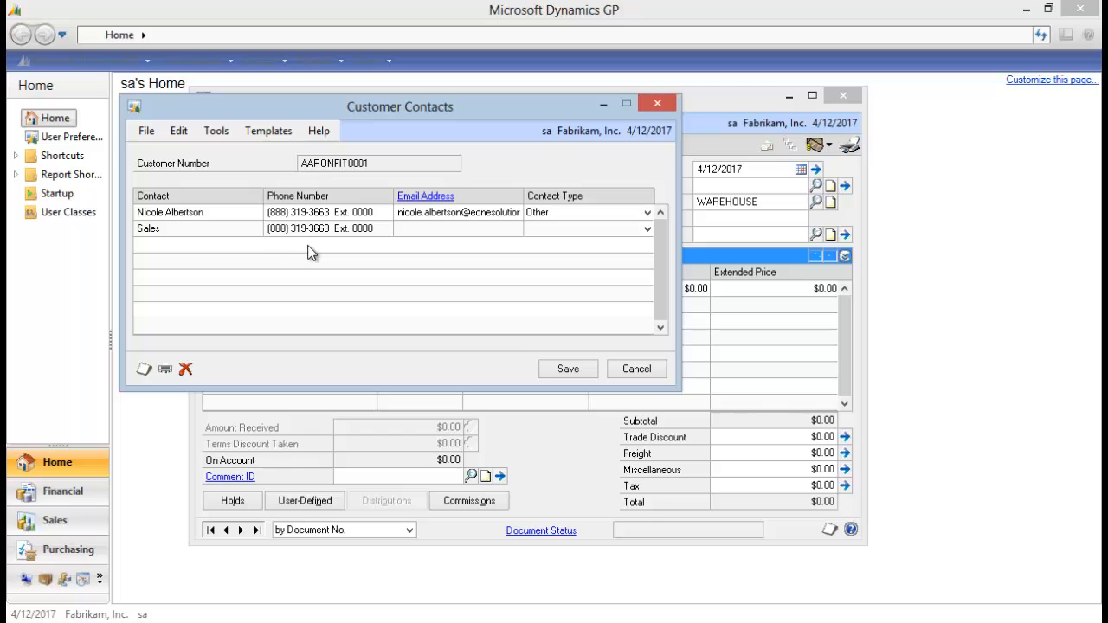